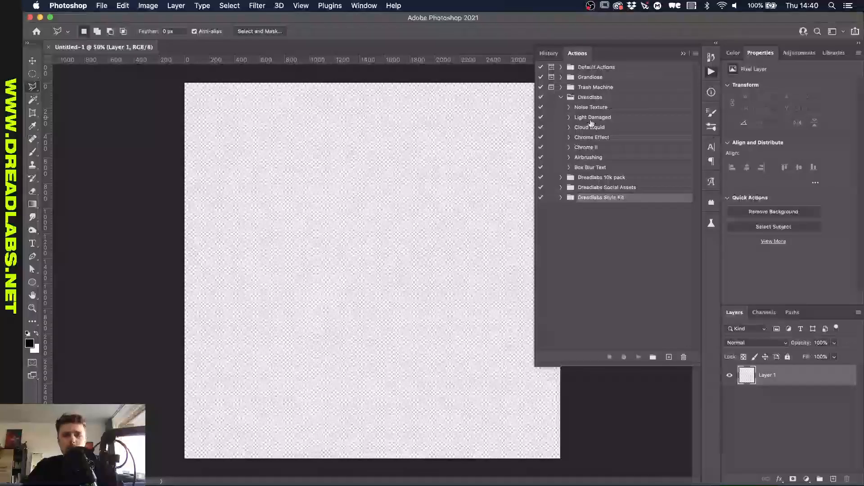
Run the Liquid Overlay action from the Dreadlabs 10k pack on the empty layer and inspect its steps
{"action": "left_click", "coordinate": [561, 177]}
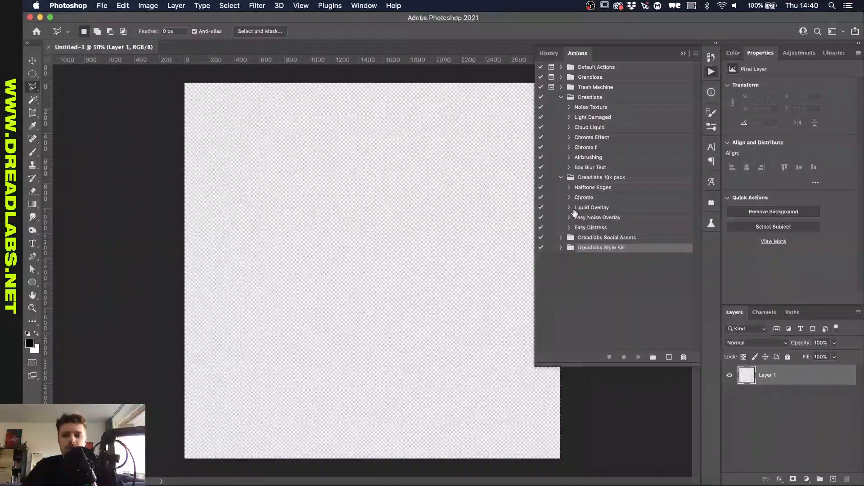
{"action": "left_click", "coordinate": [592, 207]}
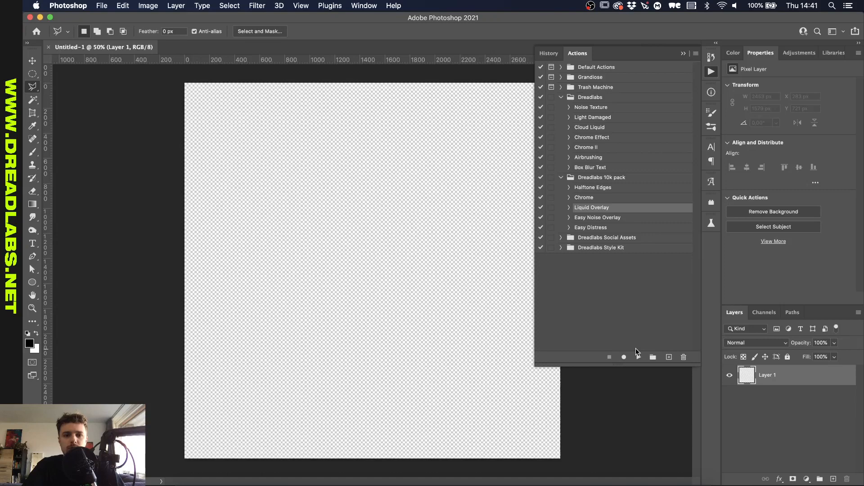
{"action": "mouse_move", "coordinate": [637, 358]}
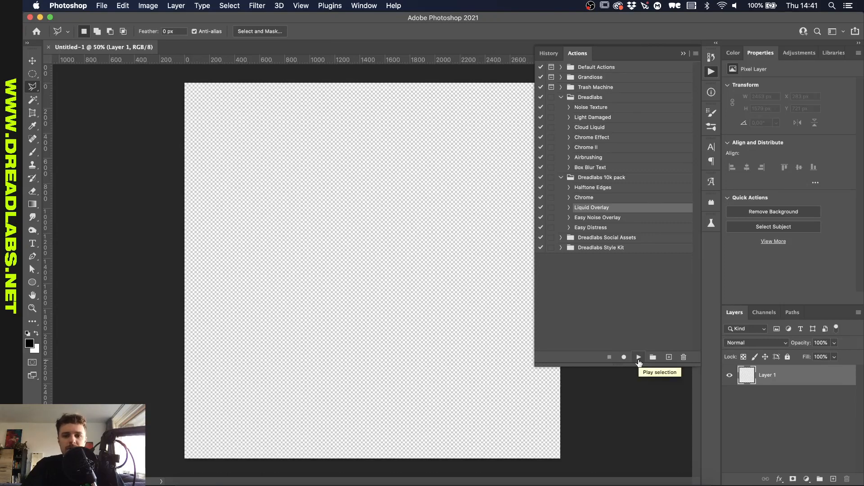
{"action": "left_click", "coordinate": [638, 357]}
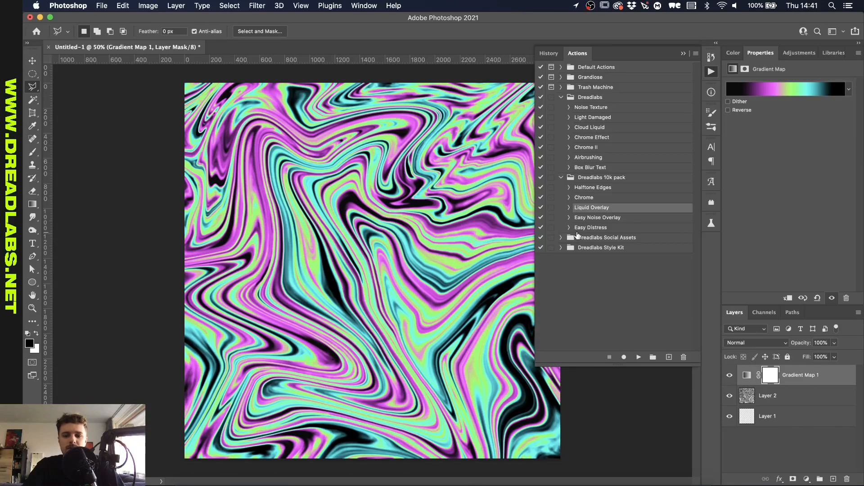
{"action": "left_click", "coordinate": [569, 207]}
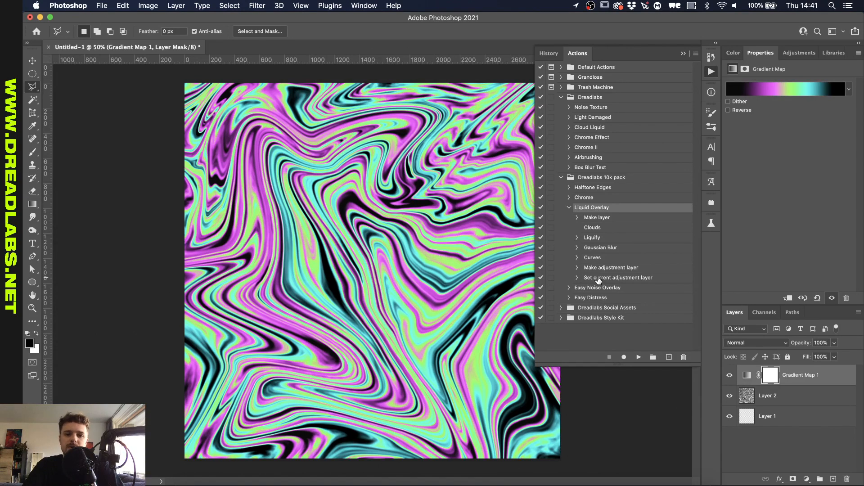
{"action": "left_click", "coordinate": [569, 207]}
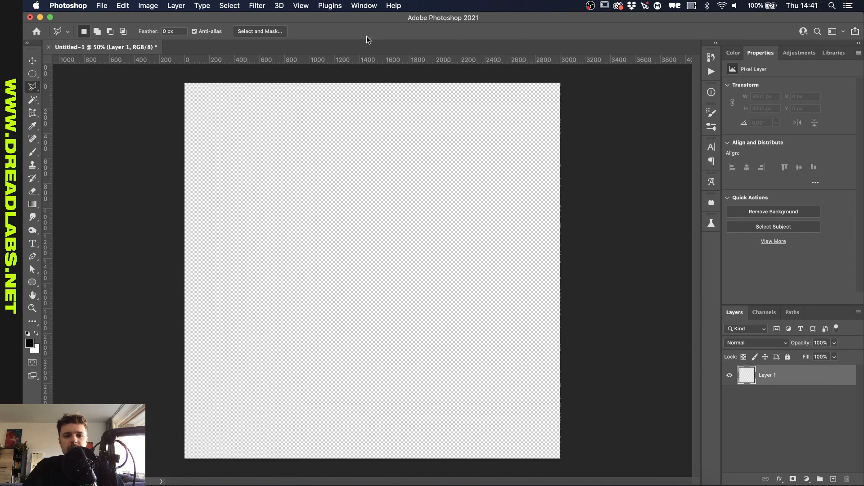
Restore the Actions panel via Window, collapse the sets and delete the Dreadlabs Style Kit set
{"action": "left_click", "coordinate": [364, 5]}
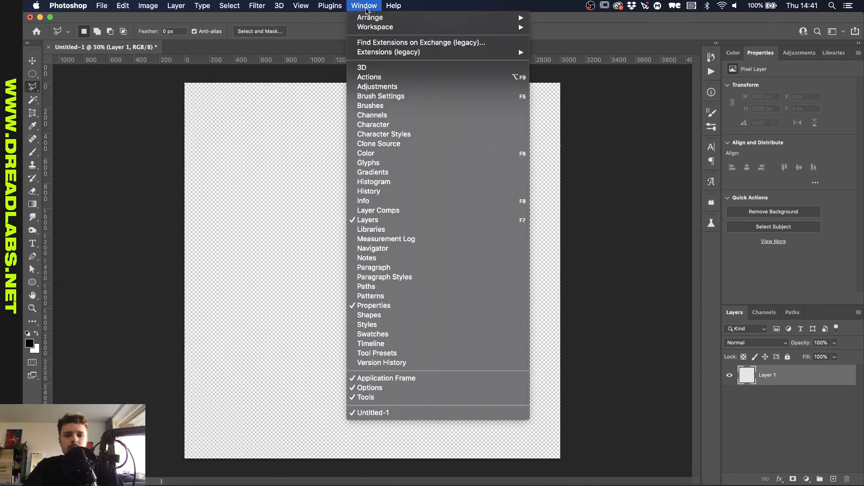
{"action": "left_click", "coordinate": [369, 76]}
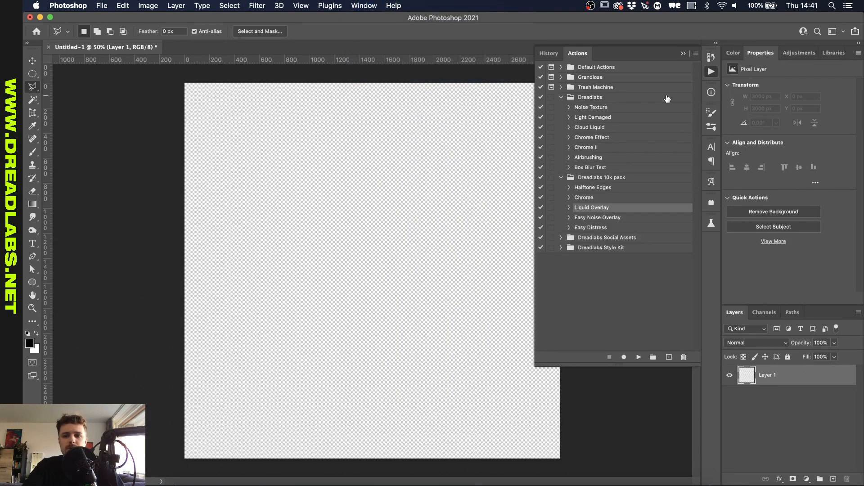
{"action": "left_click", "coordinate": [561, 177]}
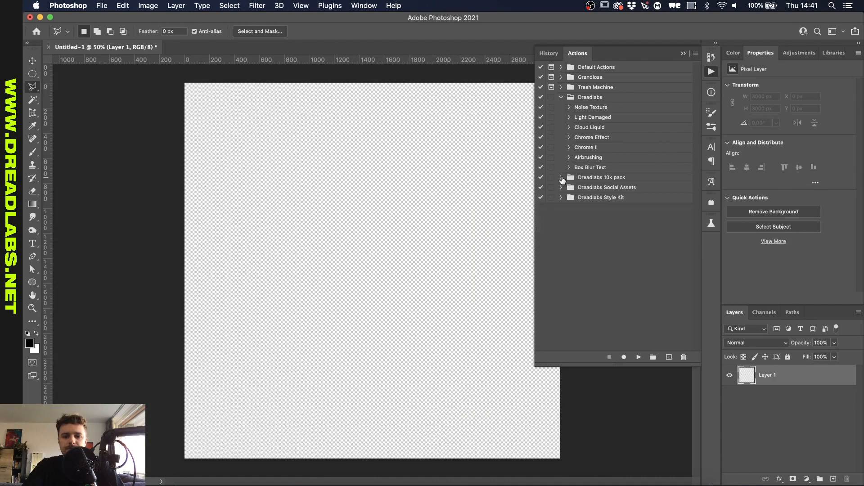
{"action": "left_click", "coordinate": [561, 97]}
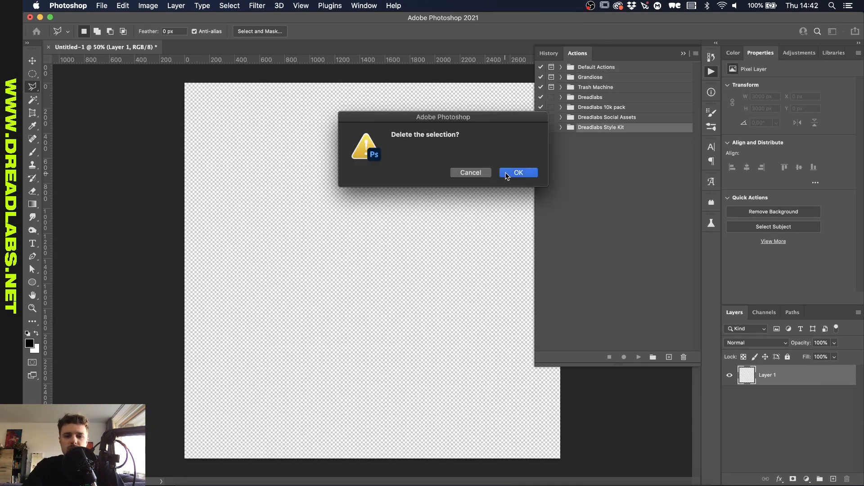
{"action": "left_click", "coordinate": [517, 173]}
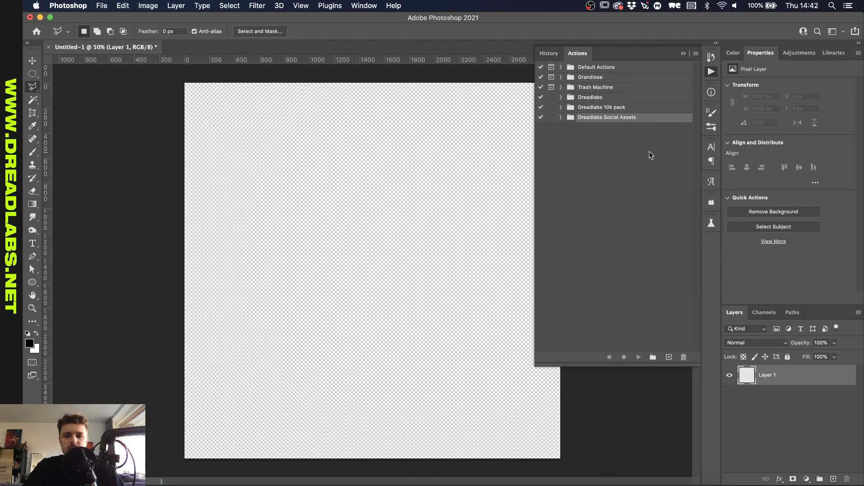
{"action": "mouse_move", "coordinate": [626, 223]}
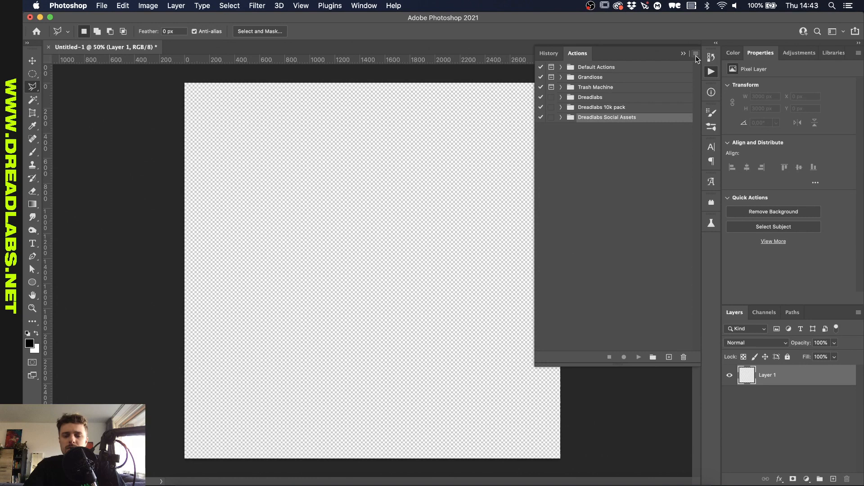
Load Dreadlabs Style Kit.atn from the Desktop via Load Actions, previewing it first
{"action": "left_click", "coordinate": [696, 54]}
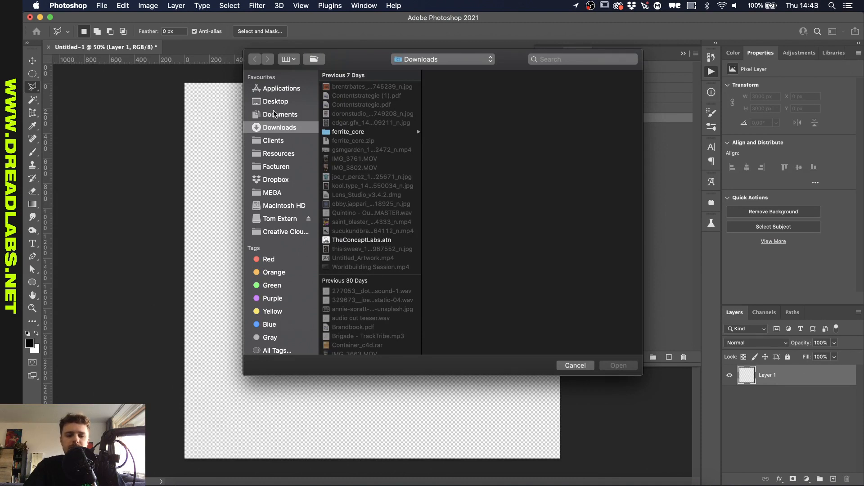
{"action": "left_click", "coordinate": [275, 102]}
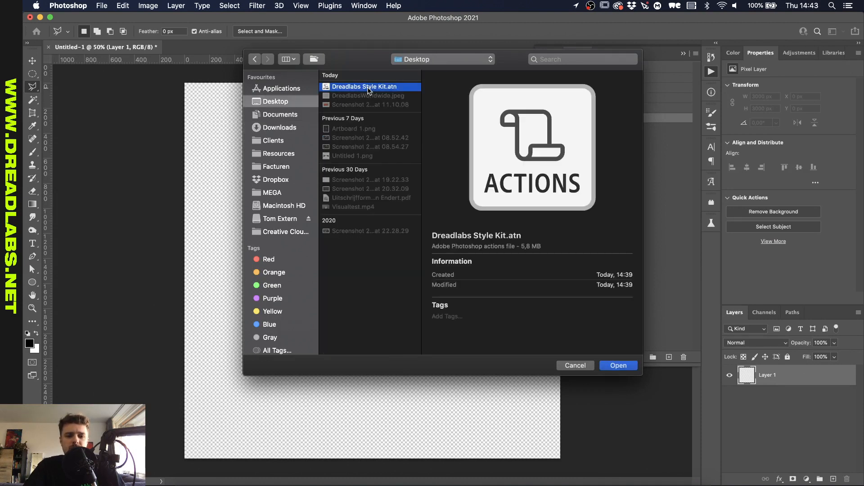
{"action": "key", "text": "space"}
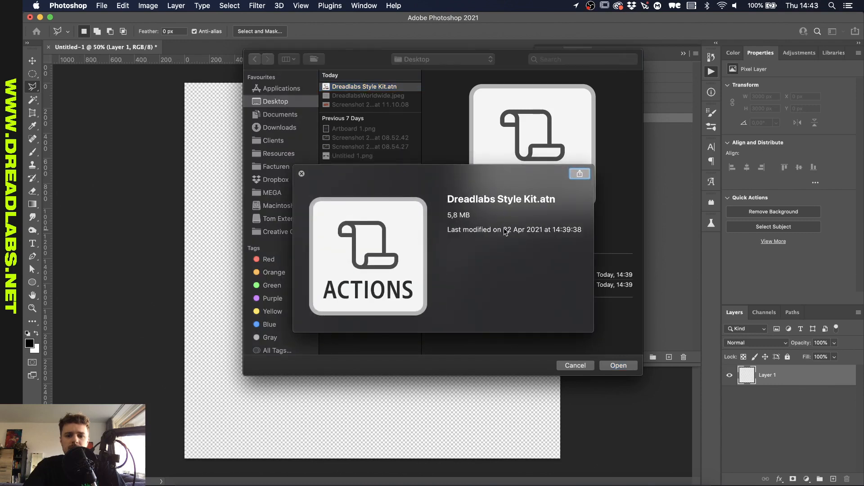
{"action": "mouse_move", "coordinate": [459, 212]}
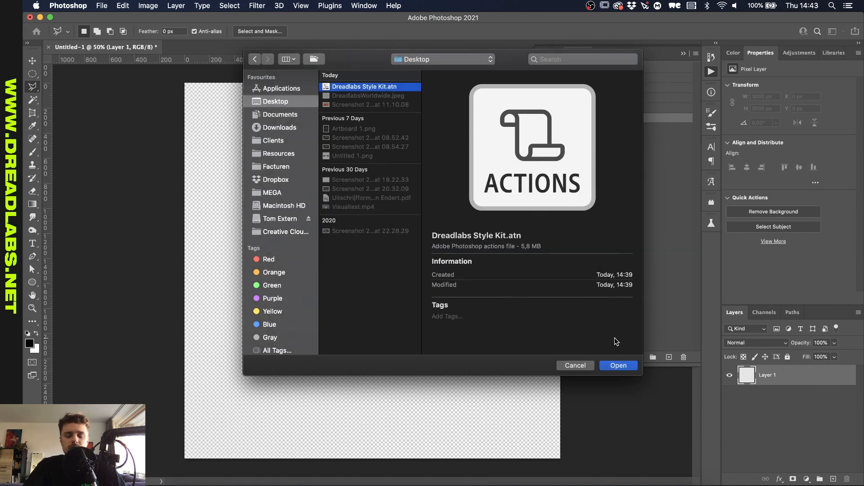
{"action": "left_click", "coordinate": [617, 365]}
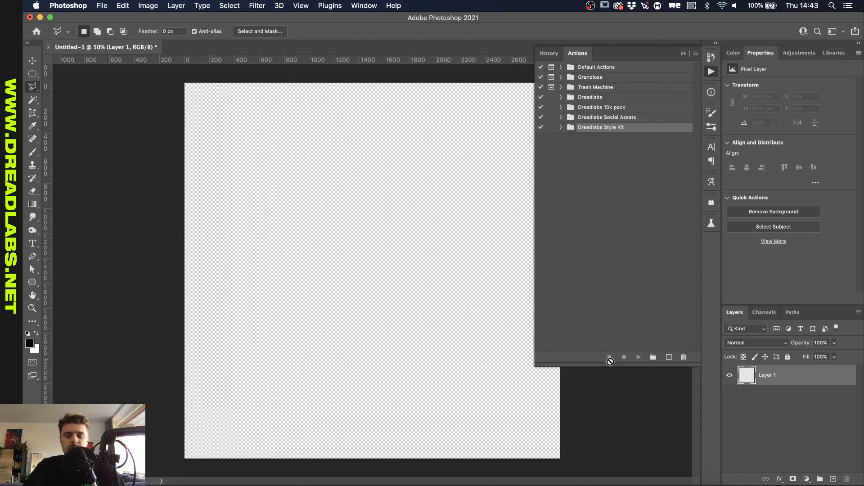
Expand the Dreadlabs Style Kit set to list its ten actions and switch to the dreadlabs text document
{"action": "left_click", "coordinate": [561, 127]}
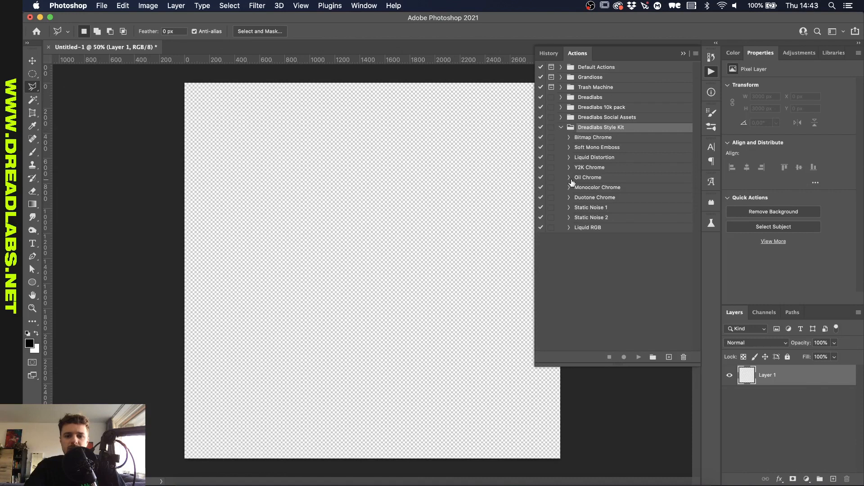
{"action": "mouse_move", "coordinate": [622, 249]}
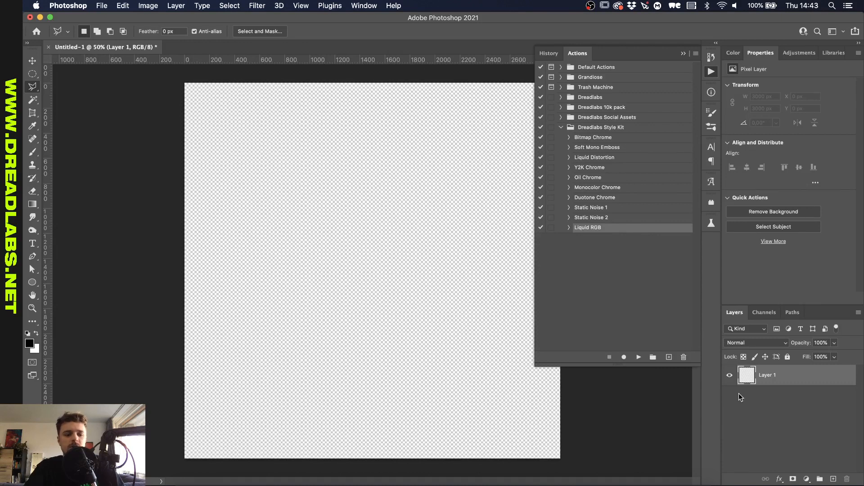
{"action": "left_click", "coordinate": [31, 243]}
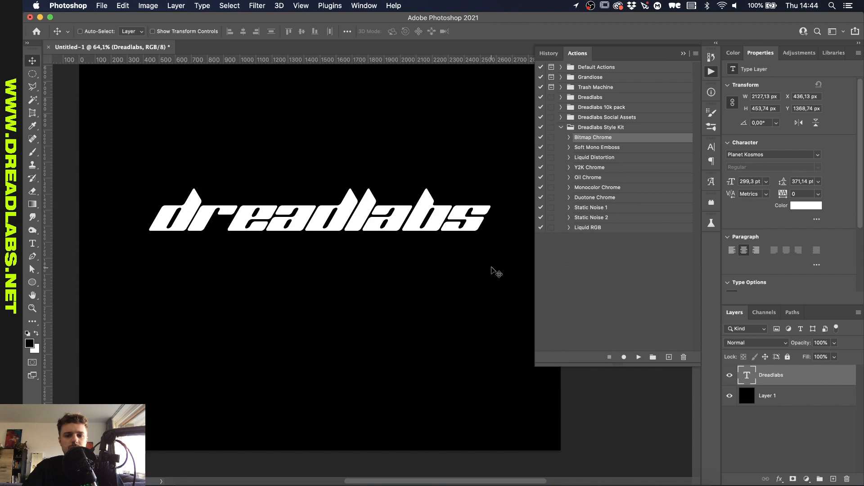
{"action": "mouse_move", "coordinate": [555, 129]}
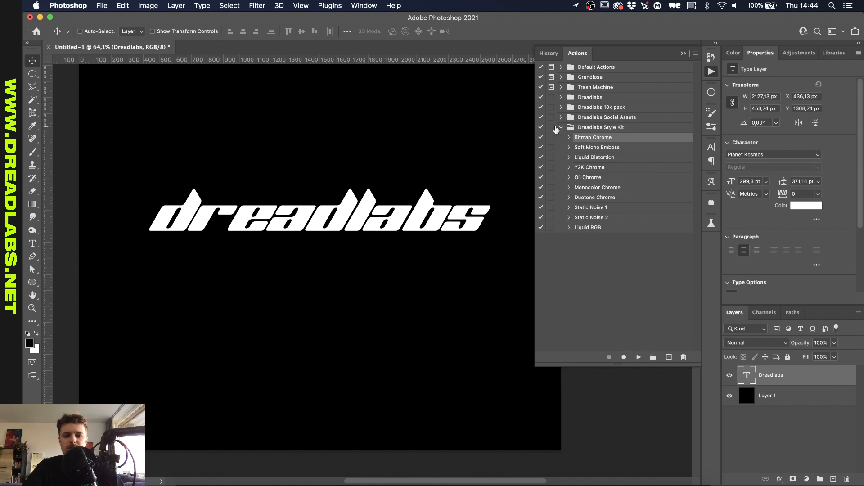
Run Bitmap Chrome on the dreadlabs text, then hide the resulting Bitmap Chrome layer
{"action": "left_click", "coordinate": [569, 137]}
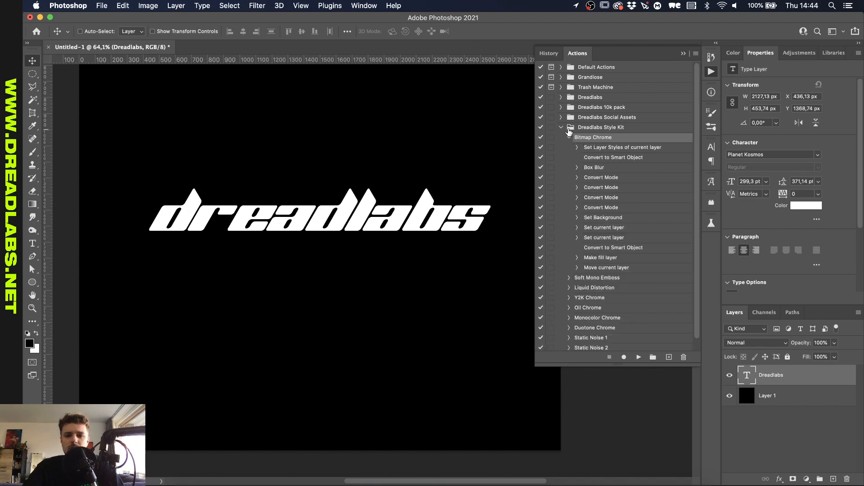
{"action": "left_click", "coordinate": [561, 137]}
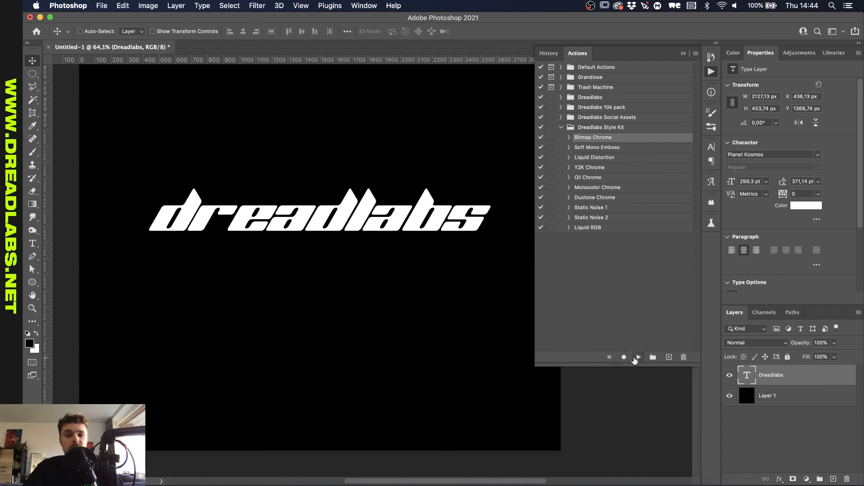
{"action": "left_click", "coordinate": [637, 358]}
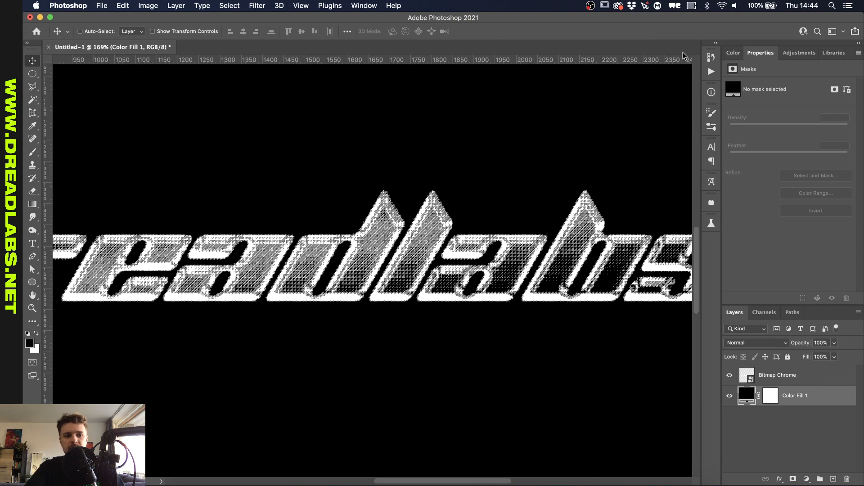
{"action": "left_click", "coordinate": [778, 374]}
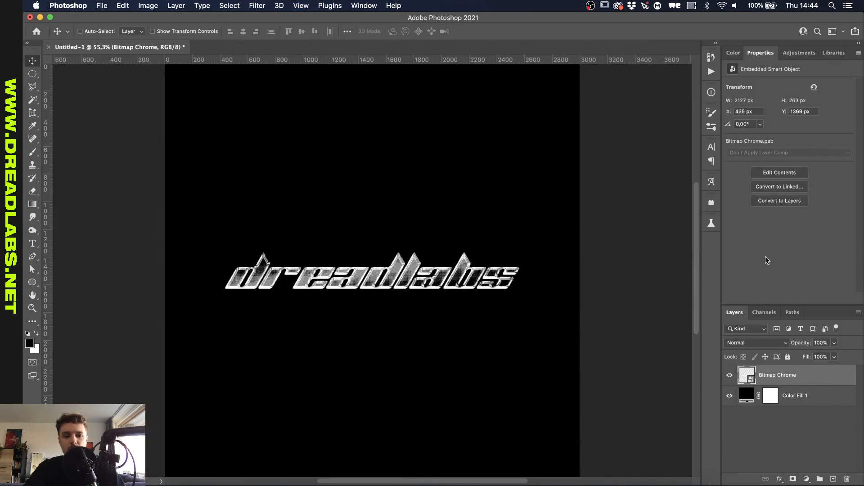
{"action": "left_click", "coordinate": [729, 375]}
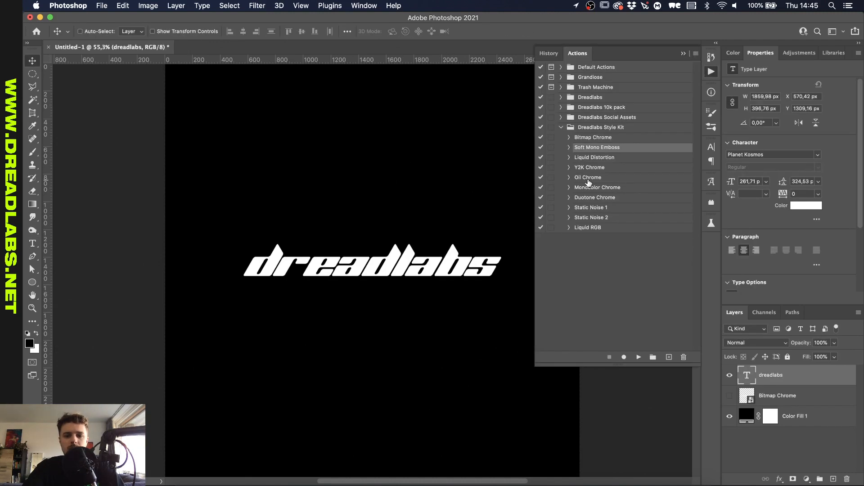
{"action": "mouse_move", "coordinate": [642, 379]}
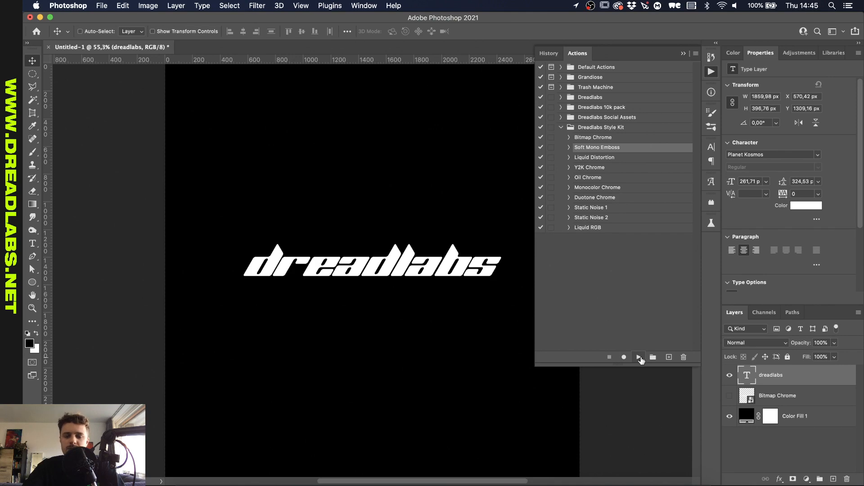
Run Soft Mono Emboss on the fresh dreadlabs text, making it a grainy embossed smart object
{"action": "left_click", "coordinate": [639, 357]}
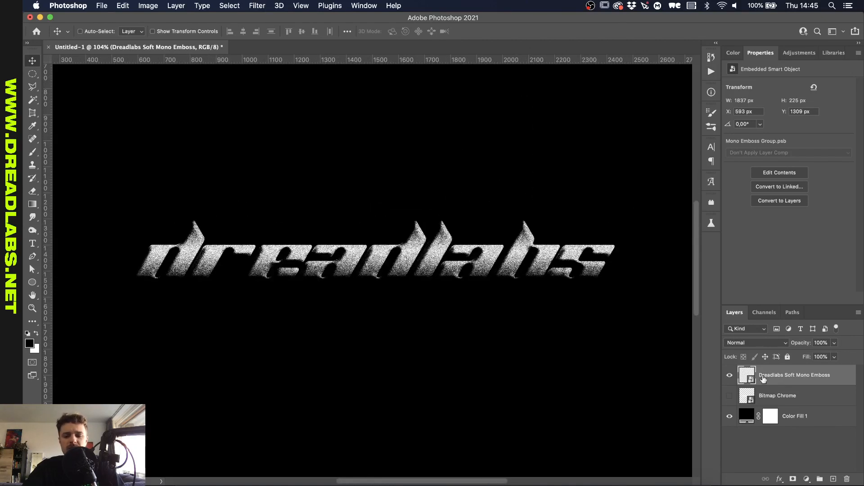
{"action": "mouse_move", "coordinate": [747, 375]}
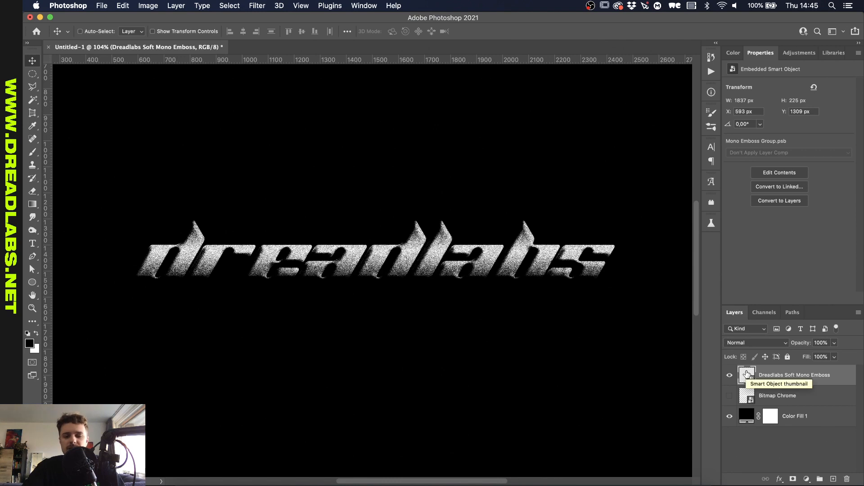
Inspect the nested Soft Mono Emboss smart objects inside Mono Emboss Group, then close both documents
{"action": "double_click", "coordinate": [748, 375]}
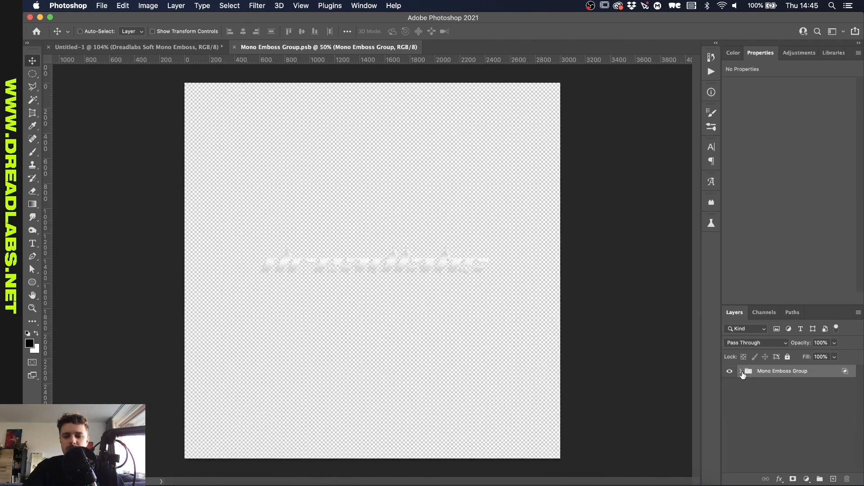
{"action": "left_click", "coordinate": [741, 371]}
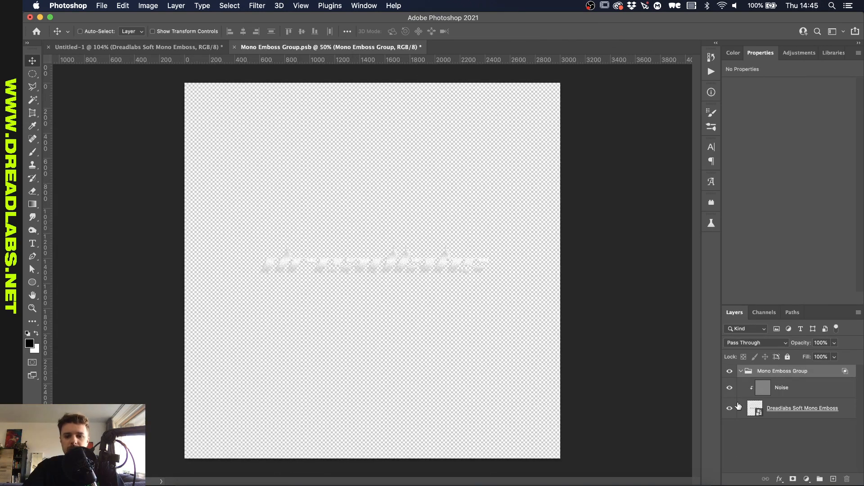
{"action": "left_click", "coordinate": [802, 408]}
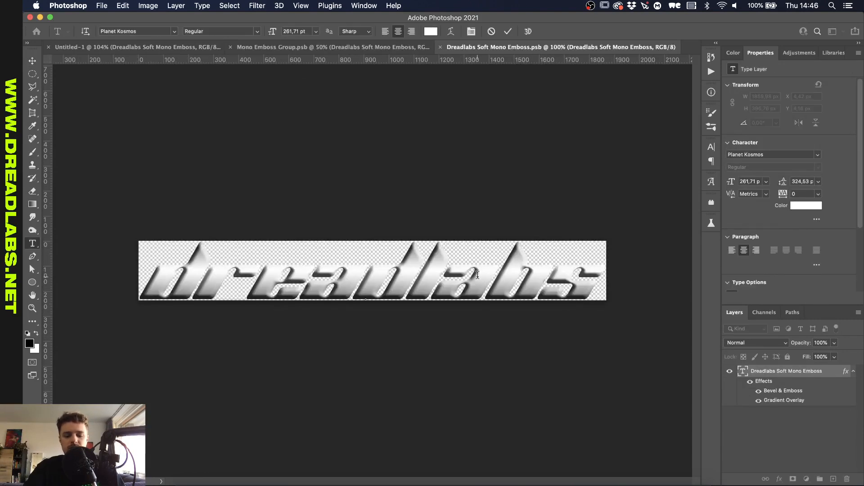
{"action": "left_click", "coordinate": [330, 47]}
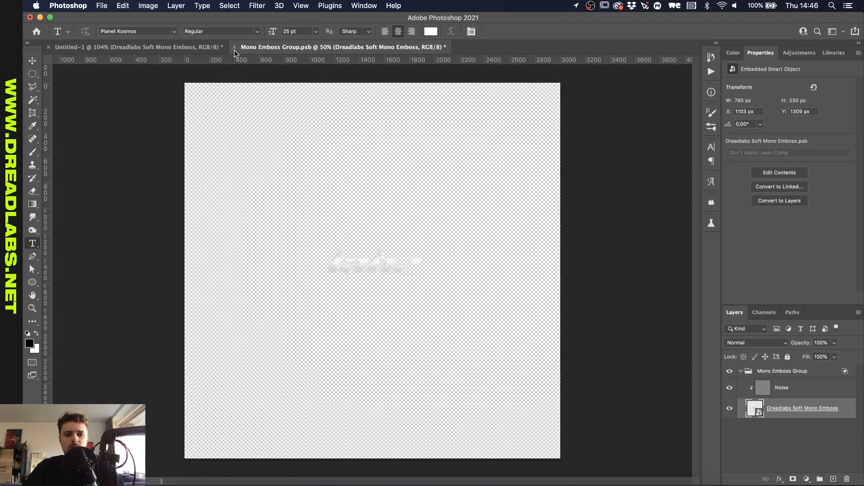
{"action": "left_click", "coordinate": [234, 47]}
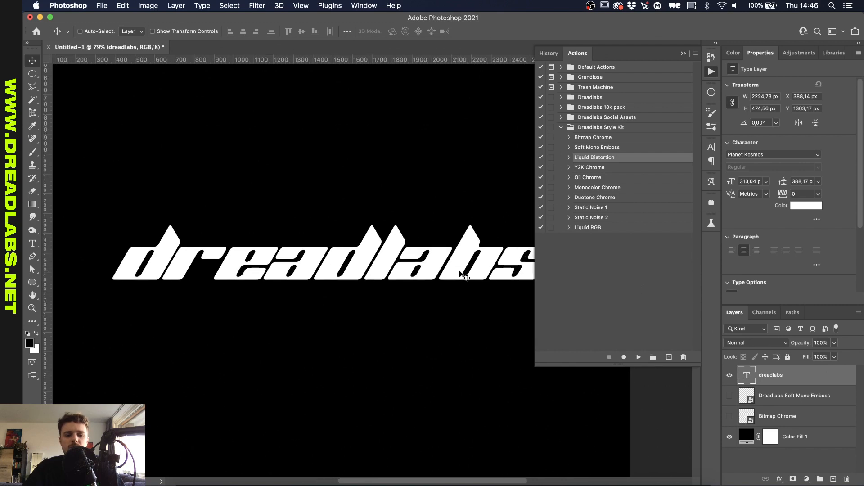
{"action": "mouse_move", "coordinate": [623, 359]}
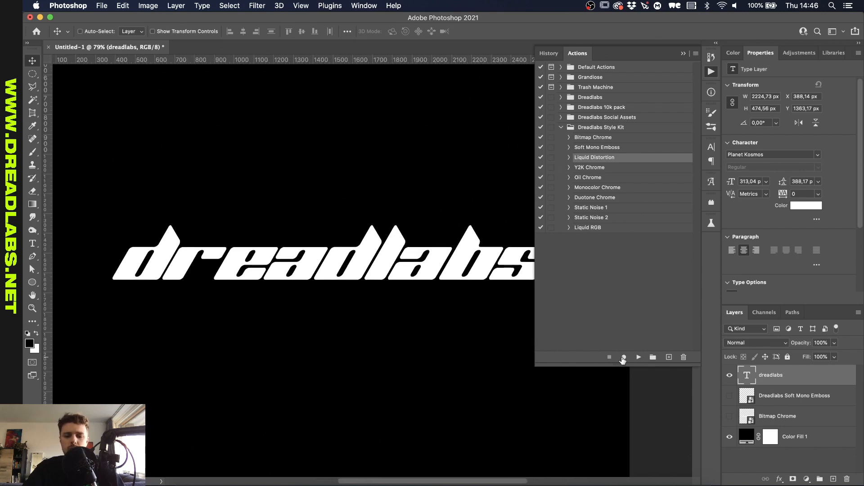
Run Liquid Distortion on the text and recolour a teal gradient map stop to purple
{"action": "left_click", "coordinate": [638, 358]}
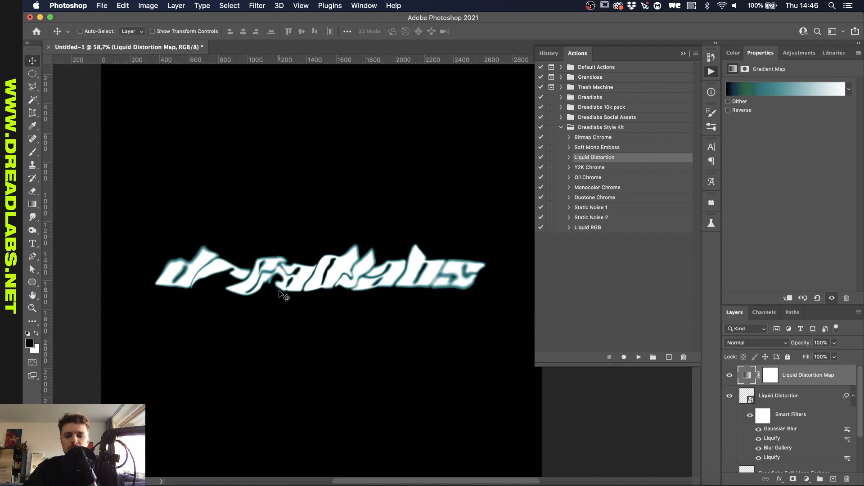
{"action": "mouse_move", "coordinate": [261, 321]}
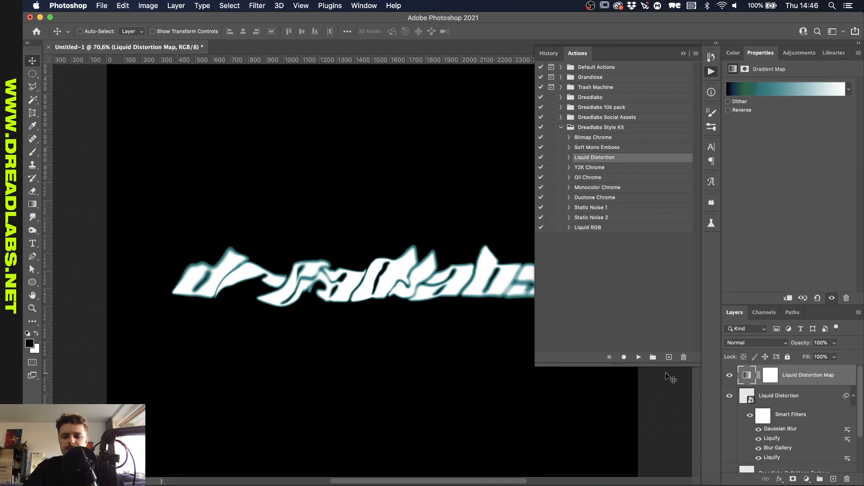
{"action": "left_click", "coordinate": [785, 89]}
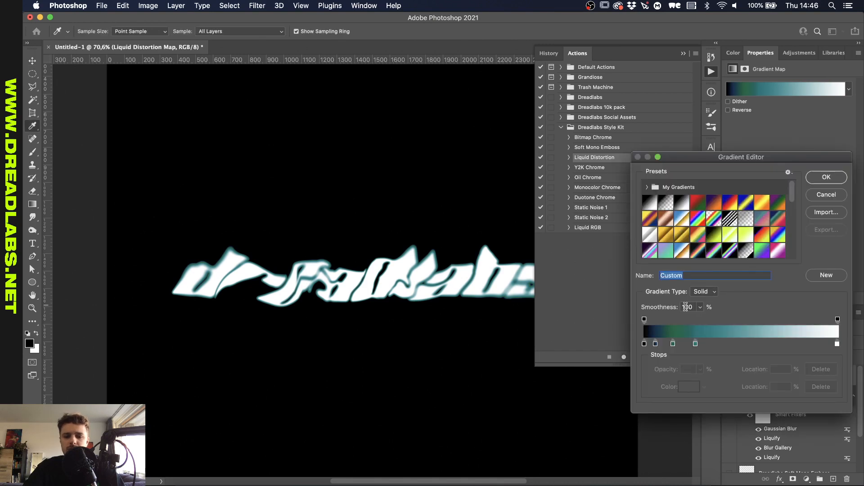
{"action": "left_click", "coordinate": [684, 343]}
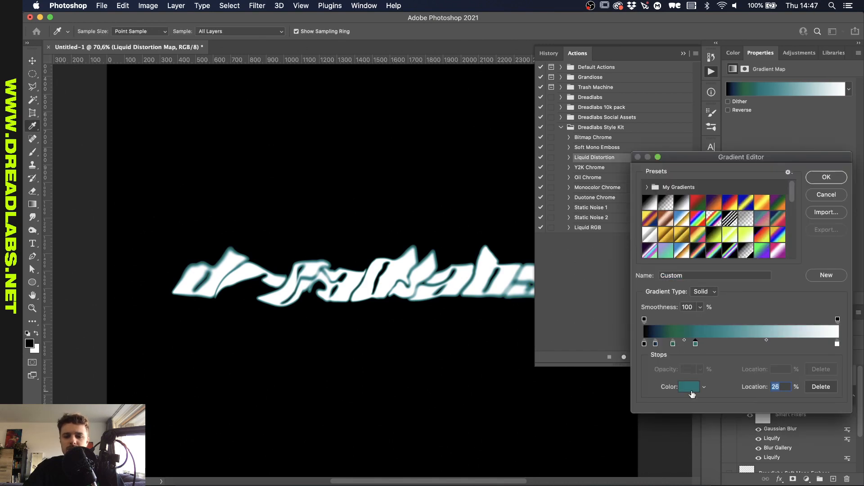
{"action": "left_click", "coordinate": [688, 386]}
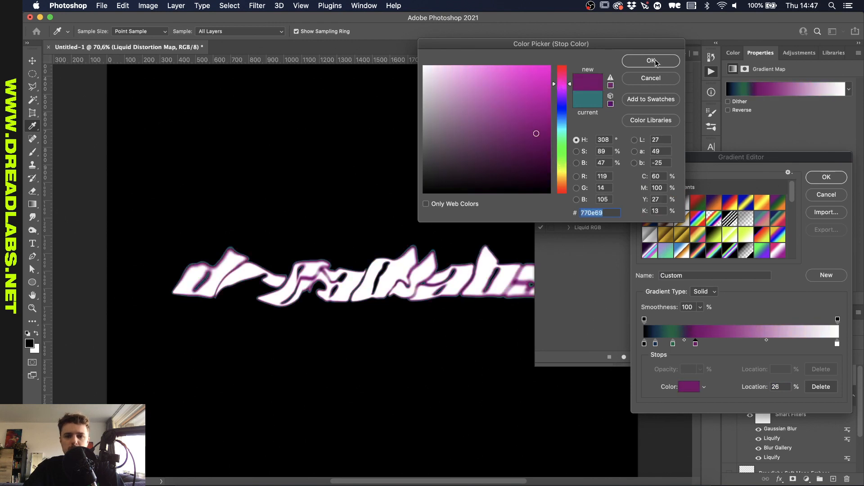
{"action": "left_click", "coordinate": [650, 60]}
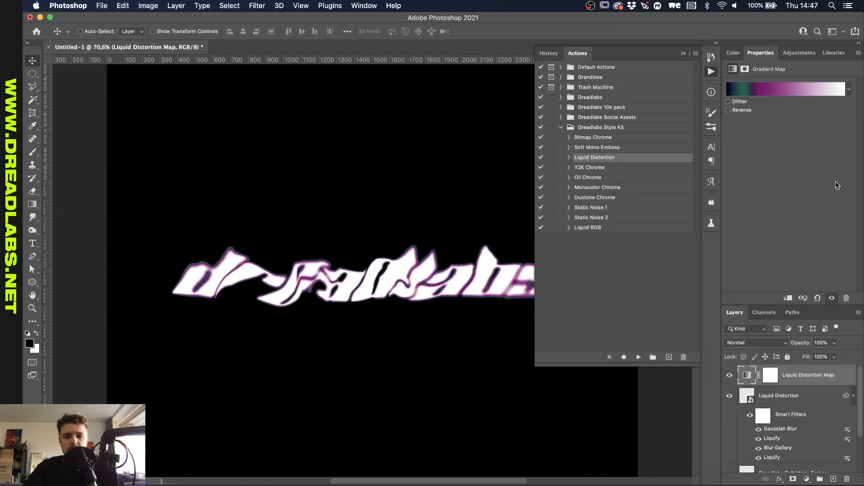
{"action": "mouse_move", "coordinate": [748, 280]}
{"action": "type", "text": "dl"}
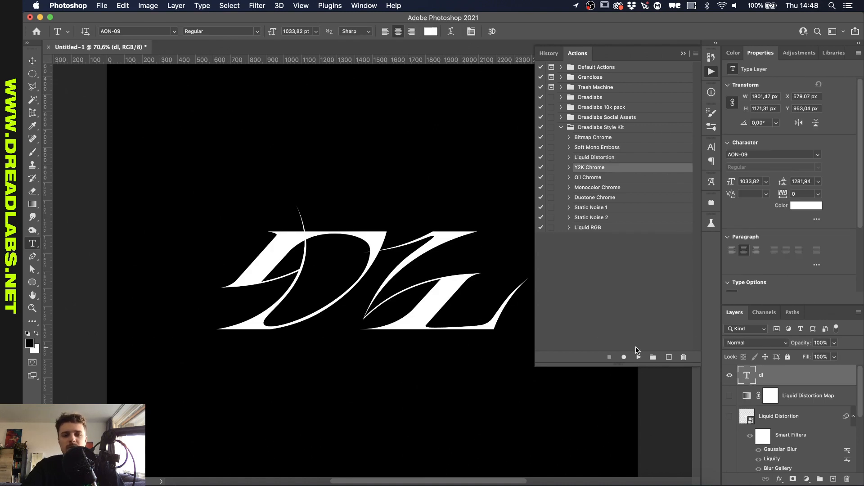
{"action": "mouse_move", "coordinate": [316, 235]}
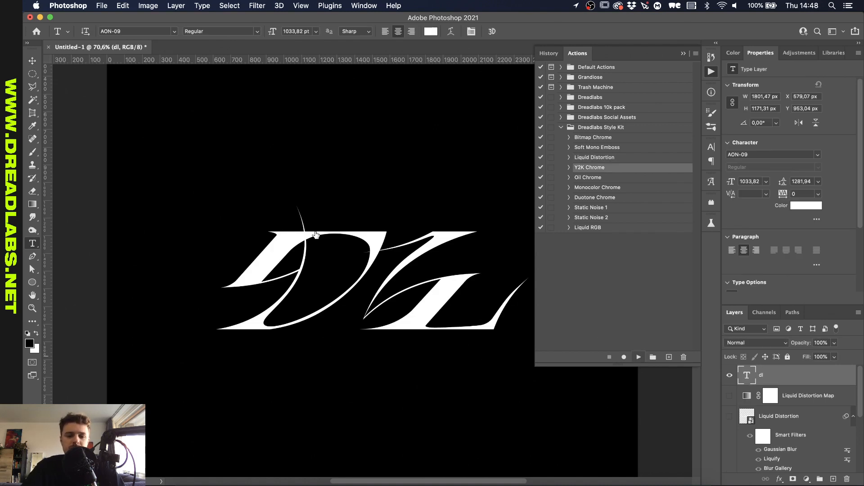
Run Y2K Chrome on the distorted DL letters and inspect the Dreadlabs Y2K Chrome group's layers
{"action": "left_click", "coordinate": [637, 357]}
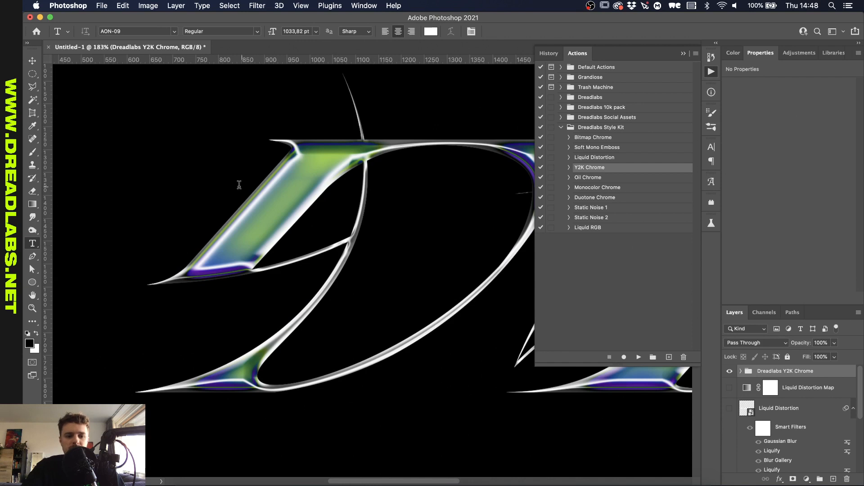
{"action": "scroll", "scroll_direction": "up", "scroll_amount": 3}
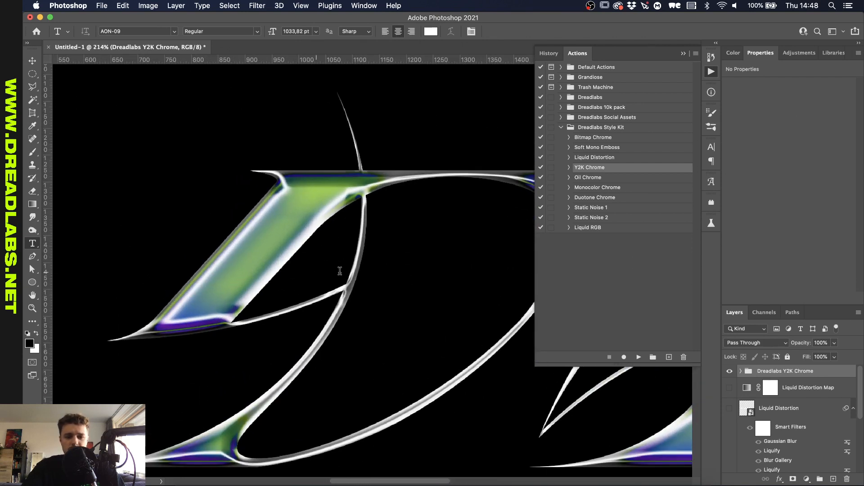
{"action": "left_click", "coordinate": [741, 371]}
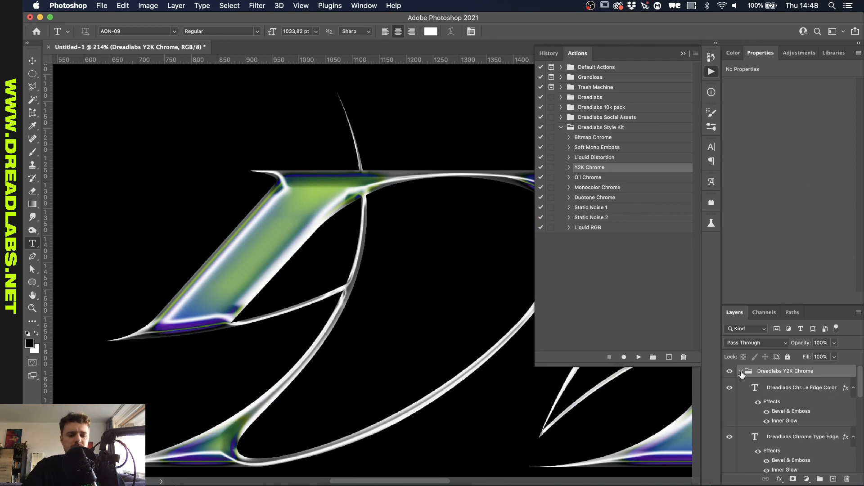
{"action": "left_click", "coordinate": [741, 371]}
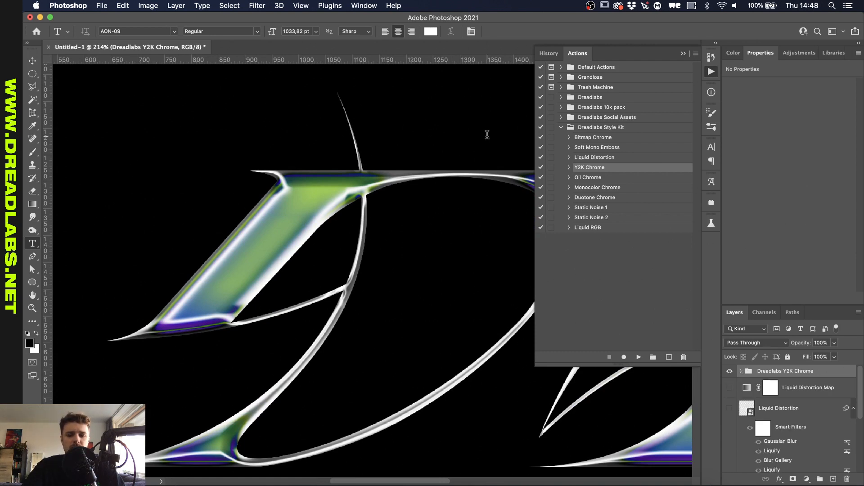
{"action": "left_click", "coordinate": [798, 52]}
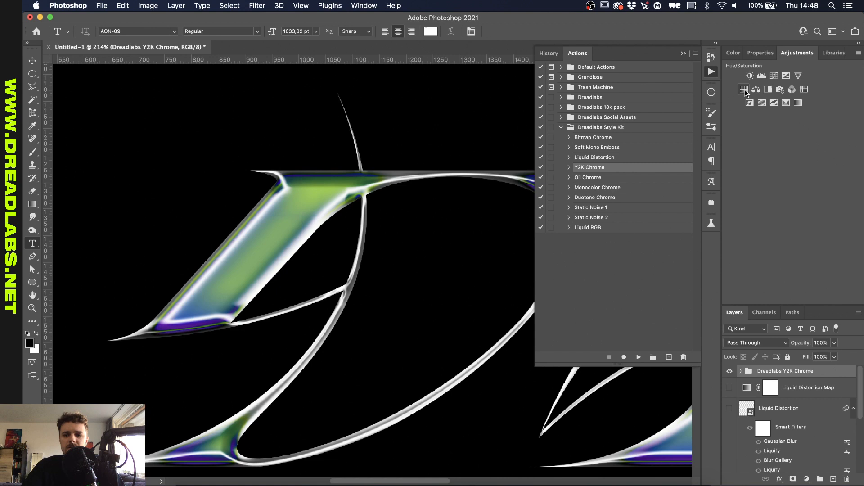
{"action": "left_click", "coordinate": [744, 89]}
{"action": "type", "text": "drlbz"}
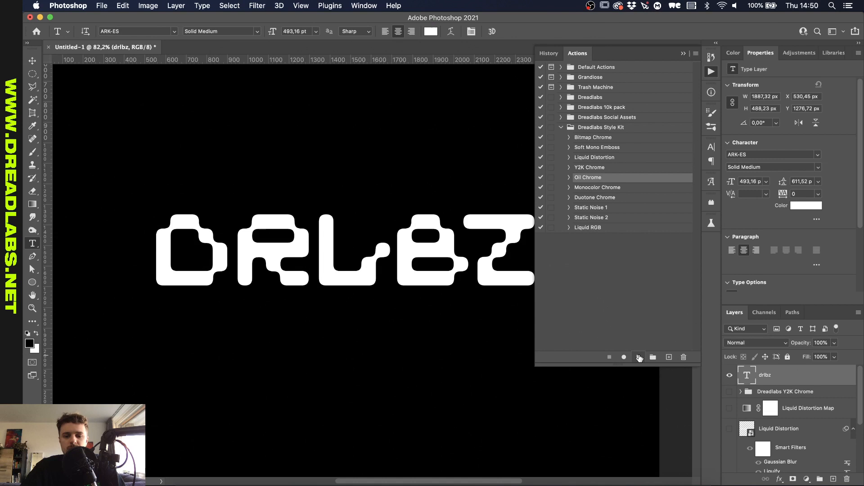
Run Oil Chrome on the drlbz text, then bring up the adjustment layers list
{"action": "left_click", "coordinate": [638, 357]}
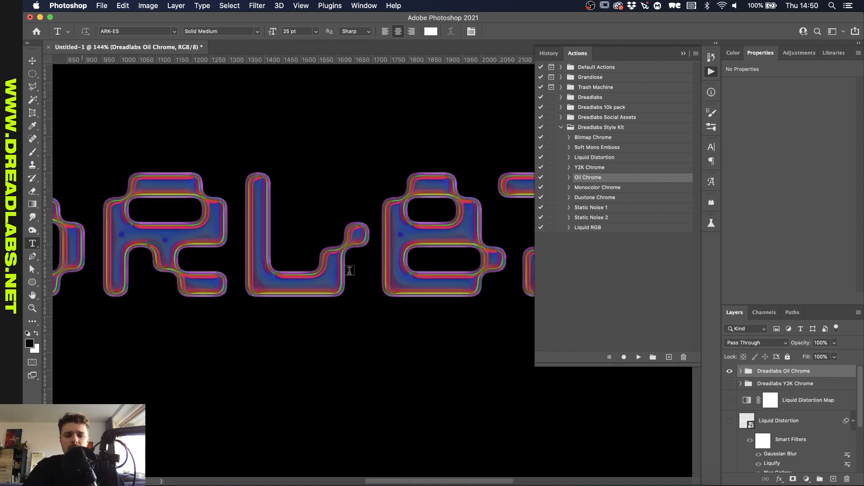
{"action": "scroll", "scroll_direction": "down", "scroll_amount": 3}
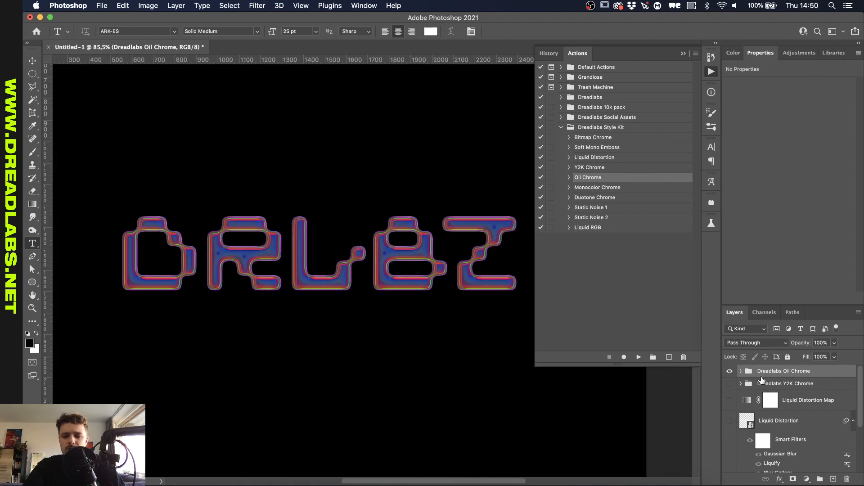
{"action": "left_click", "coordinate": [798, 52]}
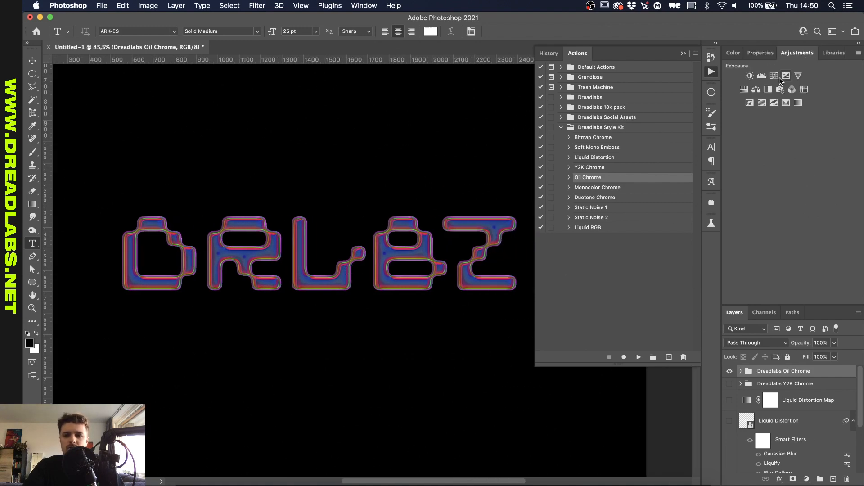
{"action": "left_click", "coordinate": [786, 75]}
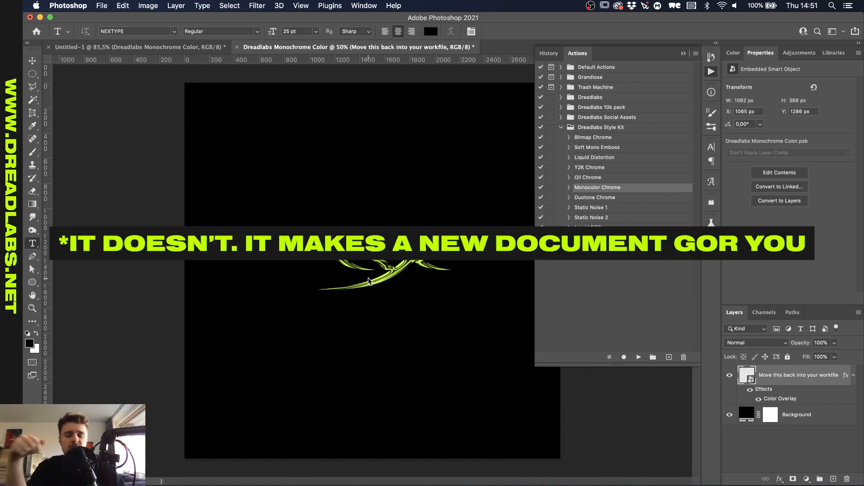
{"action": "mouse_move", "coordinate": [493, 374]}
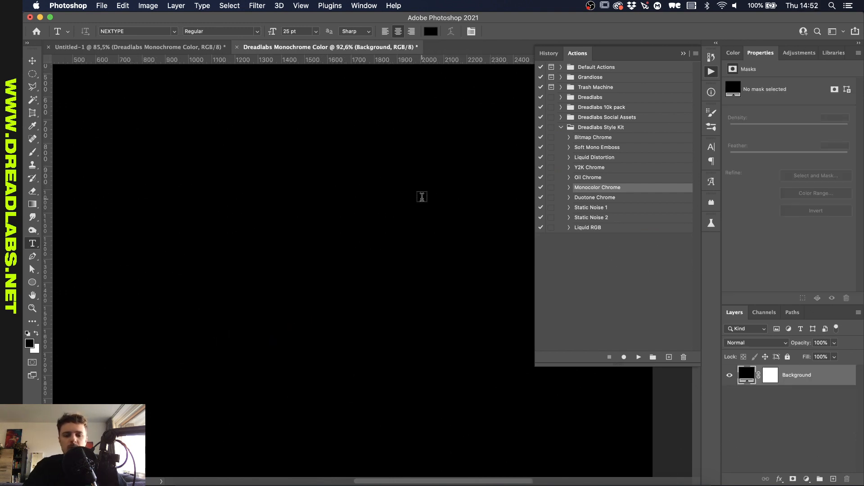
Enter DX and recolour the duotone gradient's cyan stop to purple in the Gradient Editor
{"action": "type", "text": "DX"}
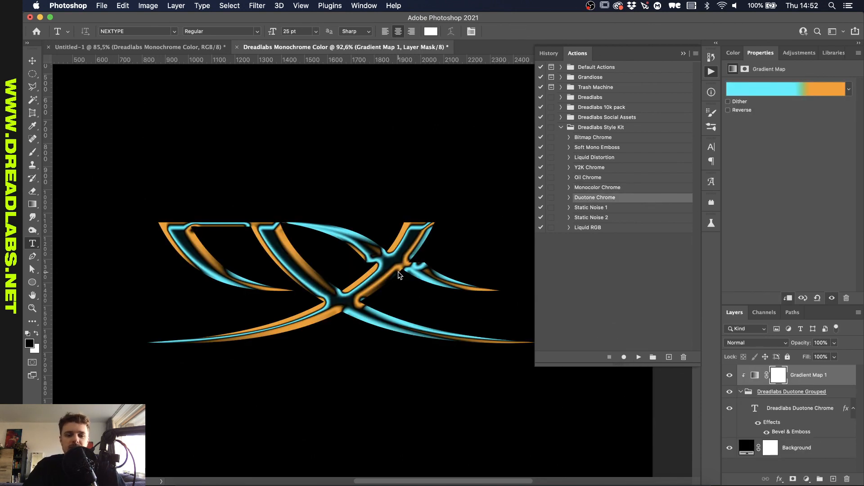
{"action": "left_click", "coordinate": [785, 89]}
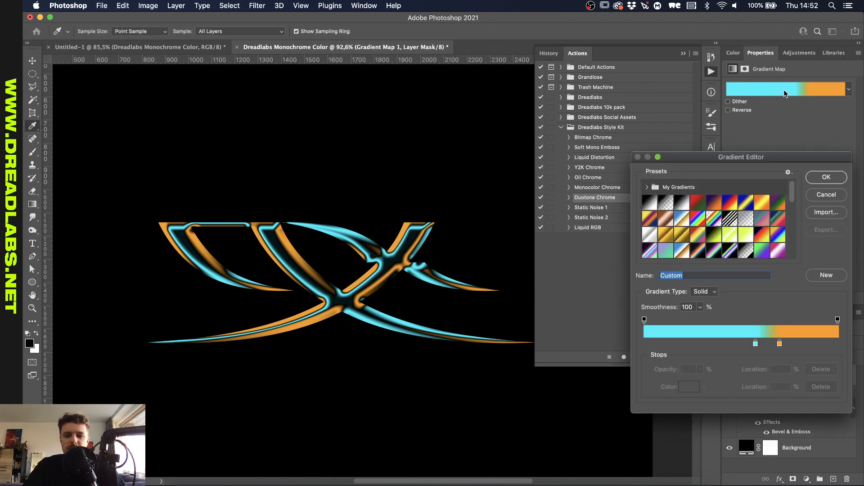
{"action": "left_click", "coordinate": [755, 344]}
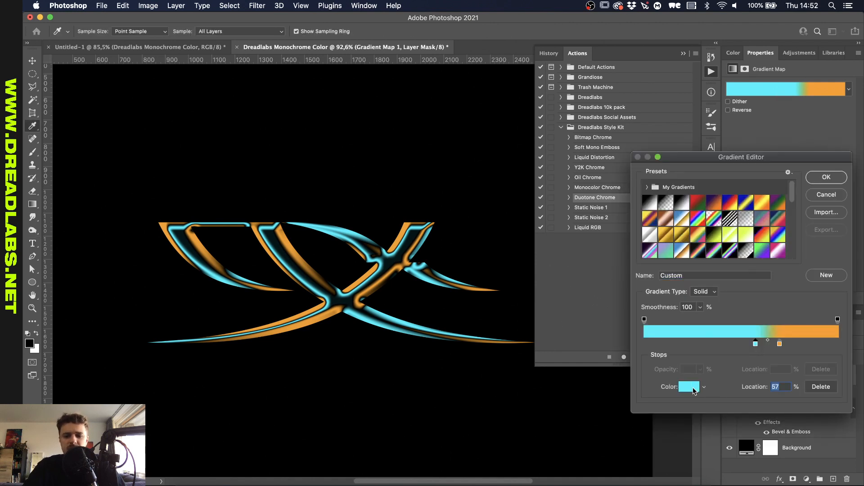
{"action": "left_click", "coordinate": [689, 386]}
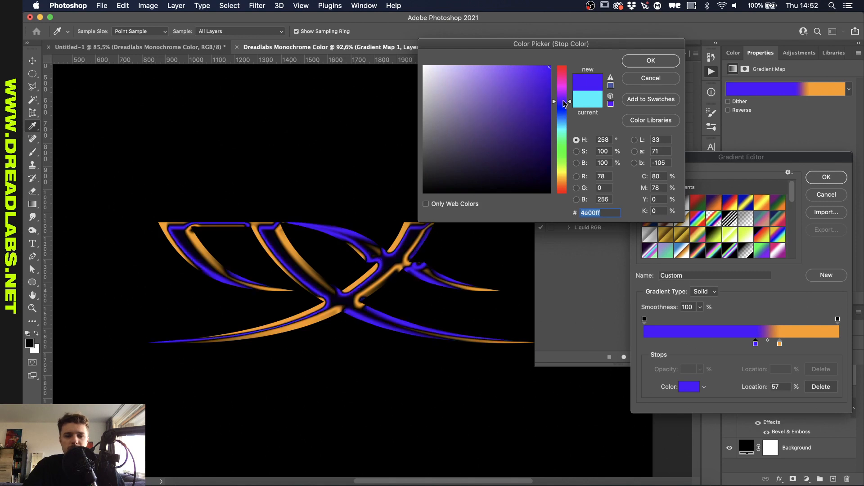
{"action": "left_click", "coordinate": [650, 60]}
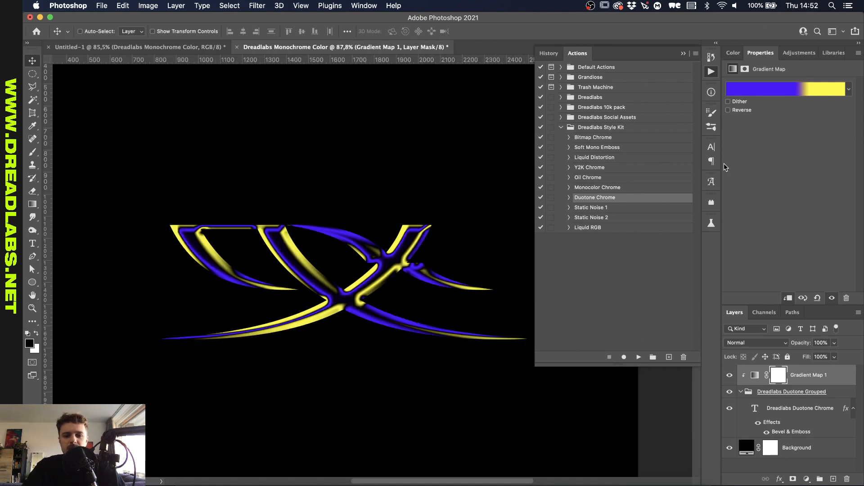
Reopen the Gradient Map and edit the remaining stop so the gradient runs purple to yellow
{"action": "left_click", "coordinate": [785, 89]}
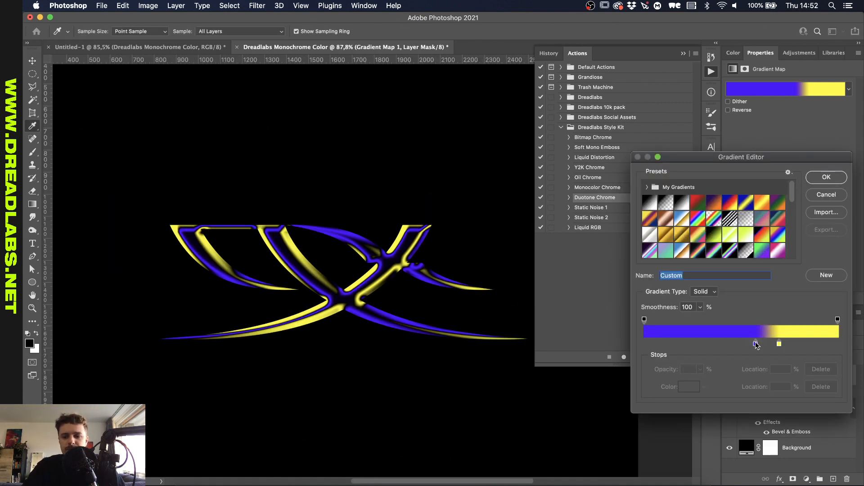
{"action": "double_click", "coordinate": [755, 343]}
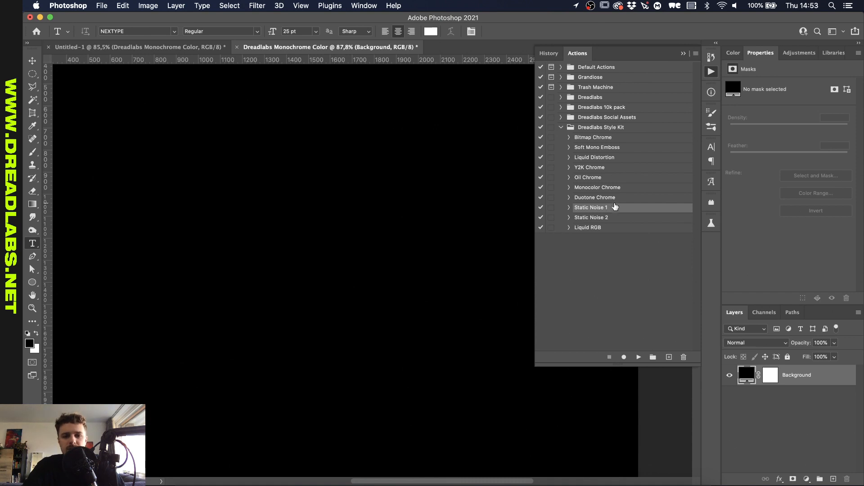
{"action": "mouse_move", "coordinate": [613, 208]}
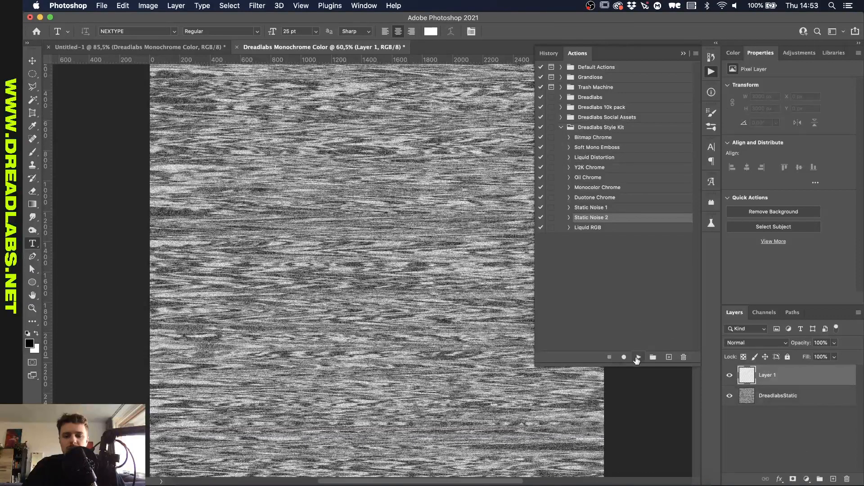
Run Static Noise 2 to add a wavier noise layer above the first static texture
{"action": "left_click", "coordinate": [638, 357]}
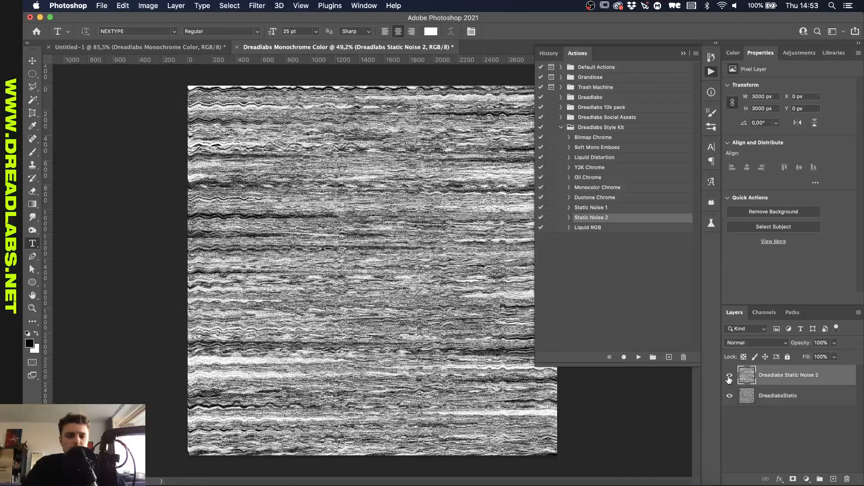
{"action": "mouse_move", "coordinate": [728, 378]}
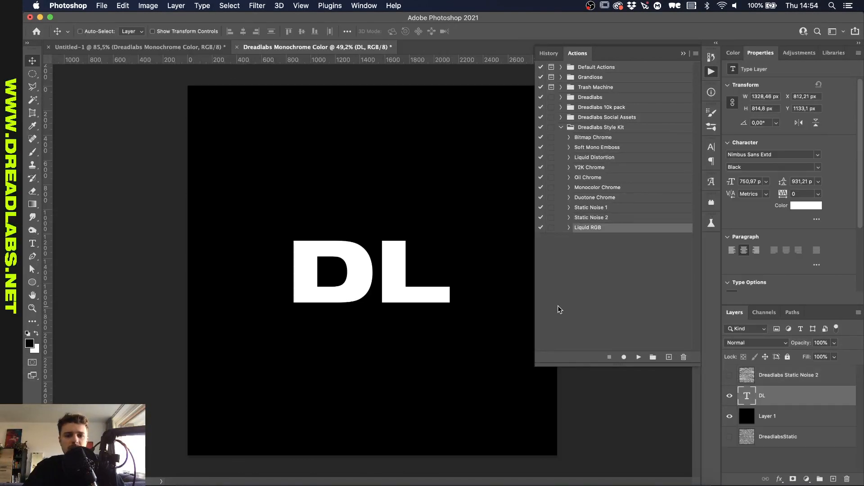
{"action": "mouse_move", "coordinate": [642, 356]}
{"action": "type", "text": "DL"}
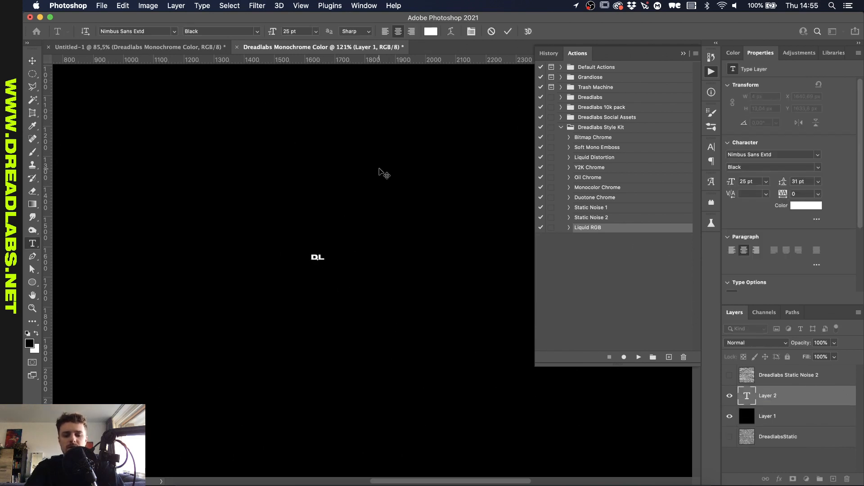
Apply Liquid RGB to the DL text and merge the group into one Dreadlabs Liquid RGB layer
{"action": "left_click", "coordinate": [637, 357]}
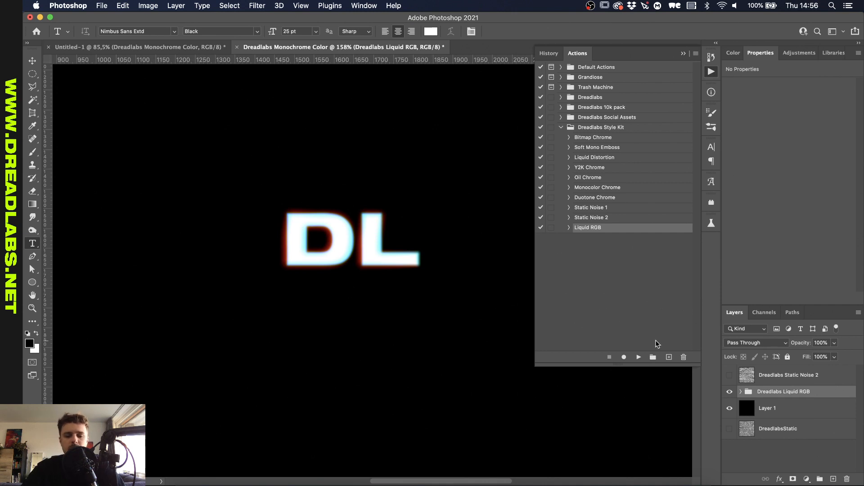
{"action": "mouse_move", "coordinate": [826, 393]}
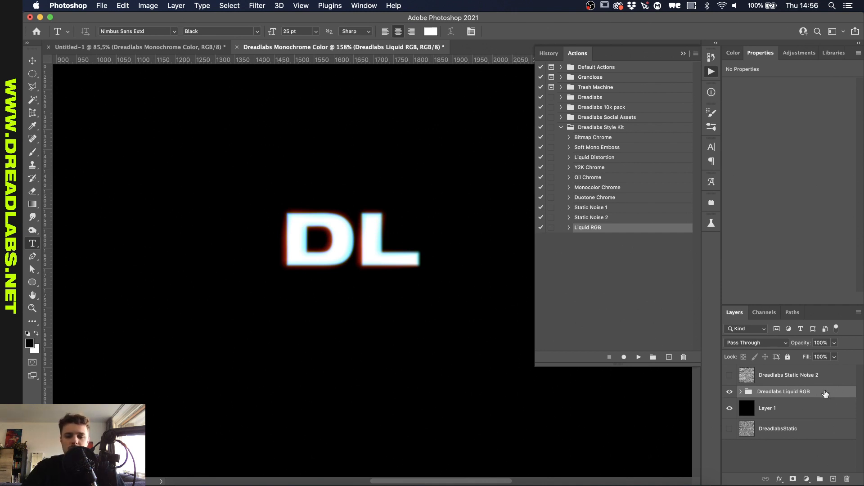
{"action": "right_click", "coordinate": [783, 392]}
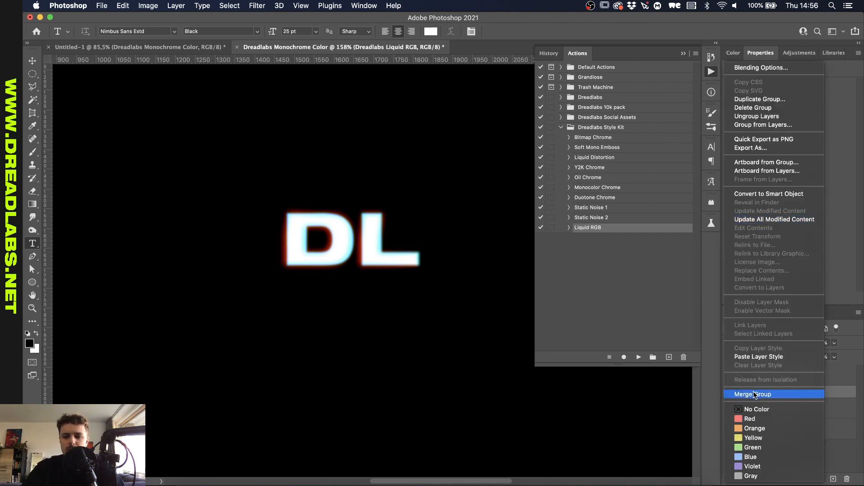
{"action": "left_click", "coordinate": [752, 395]}
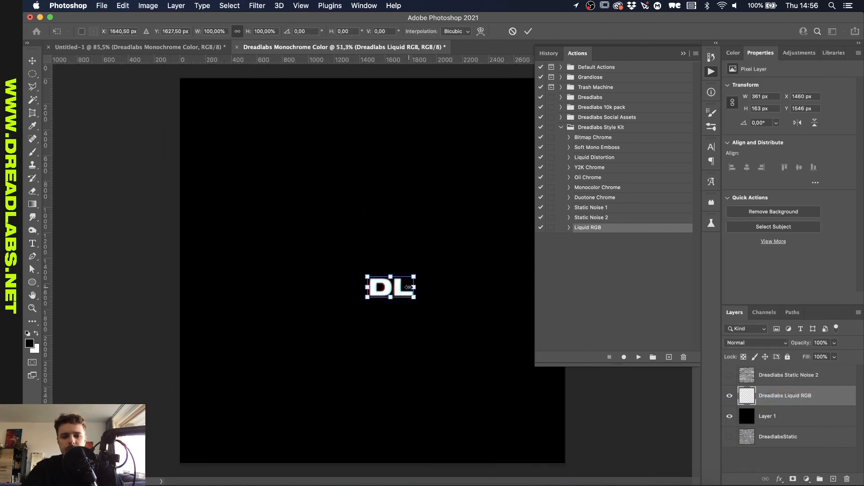